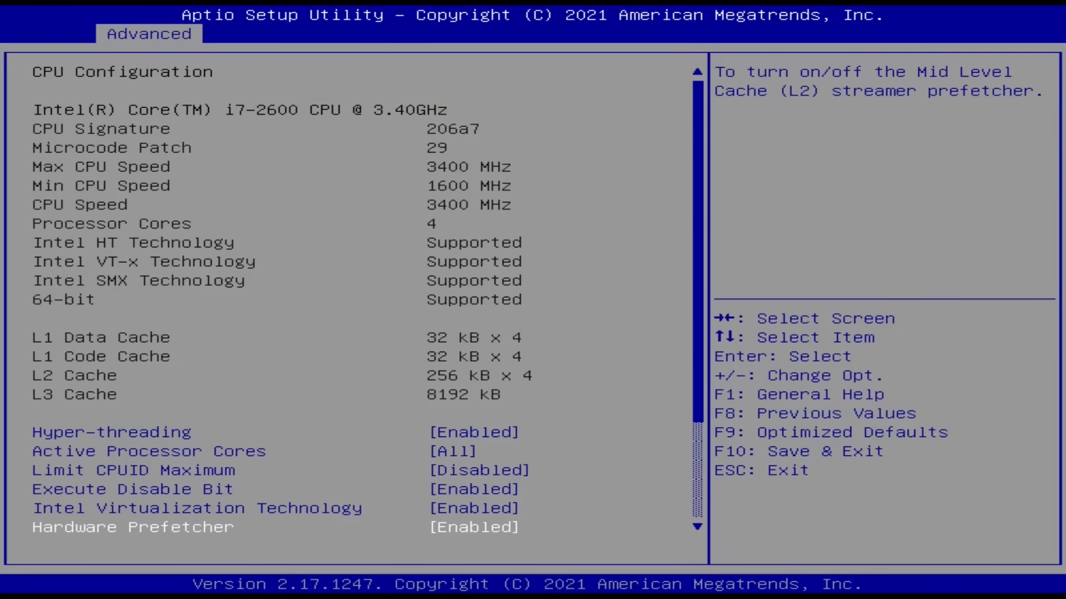
{"action": "left_click", "coordinate": [329, 34]}
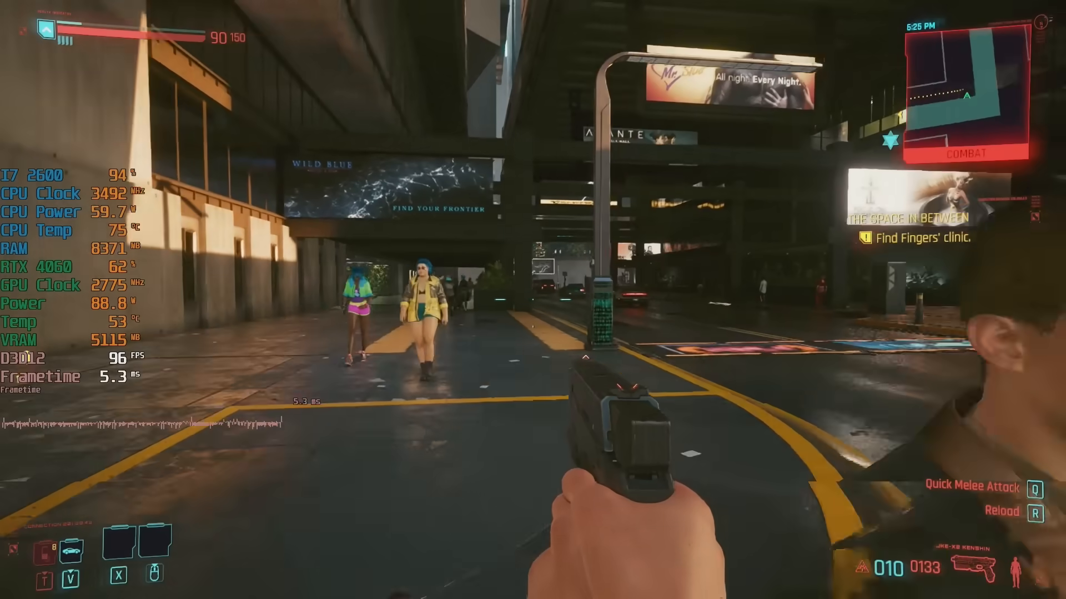
{"action": "mouse_move", "coordinate": [533, 299]}
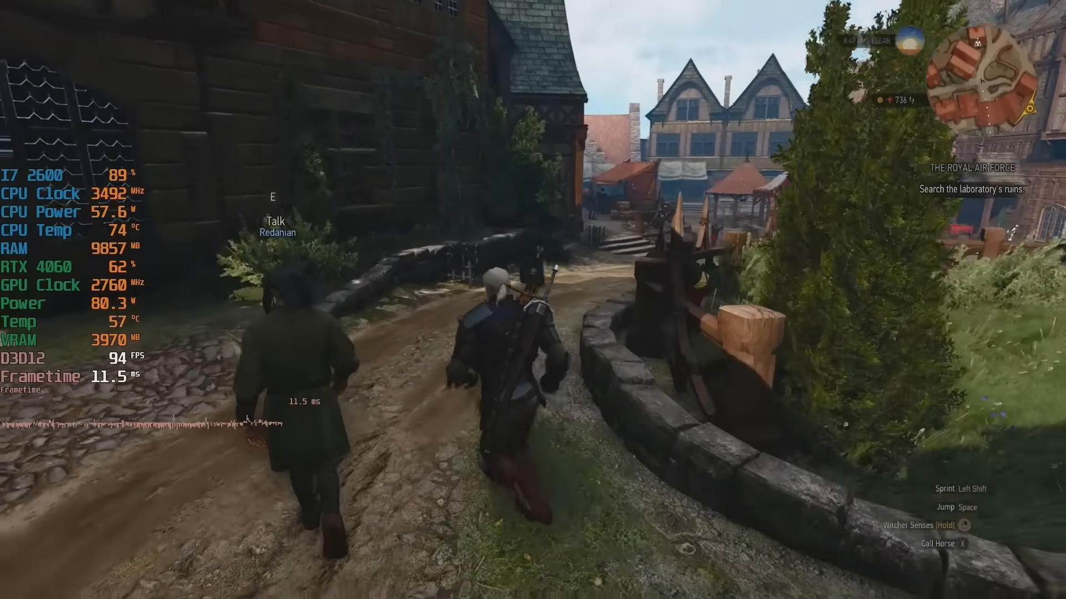
{"action": "key", "text": "w"}
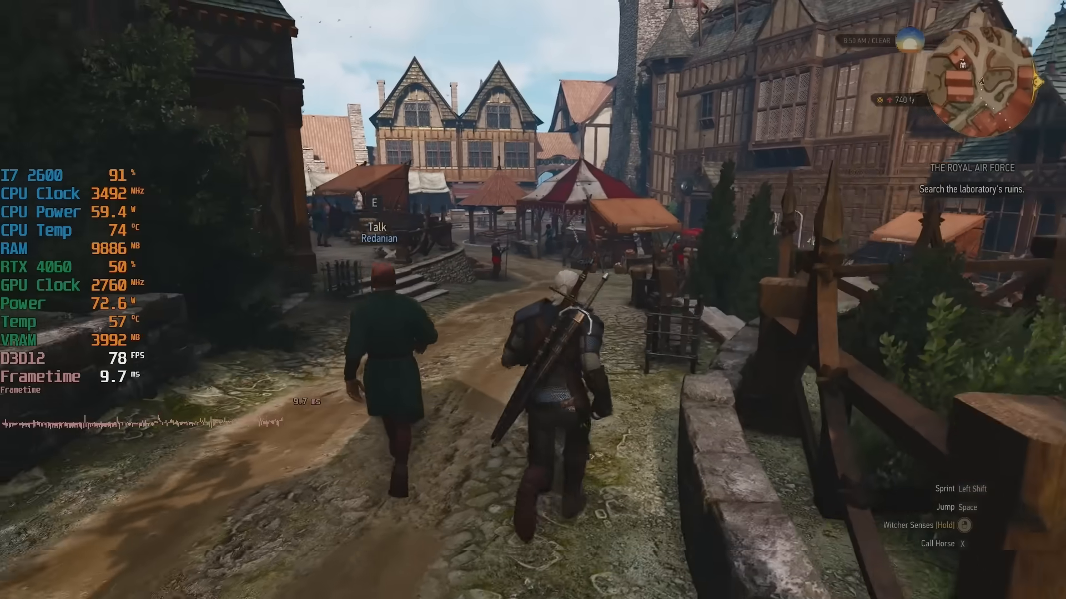